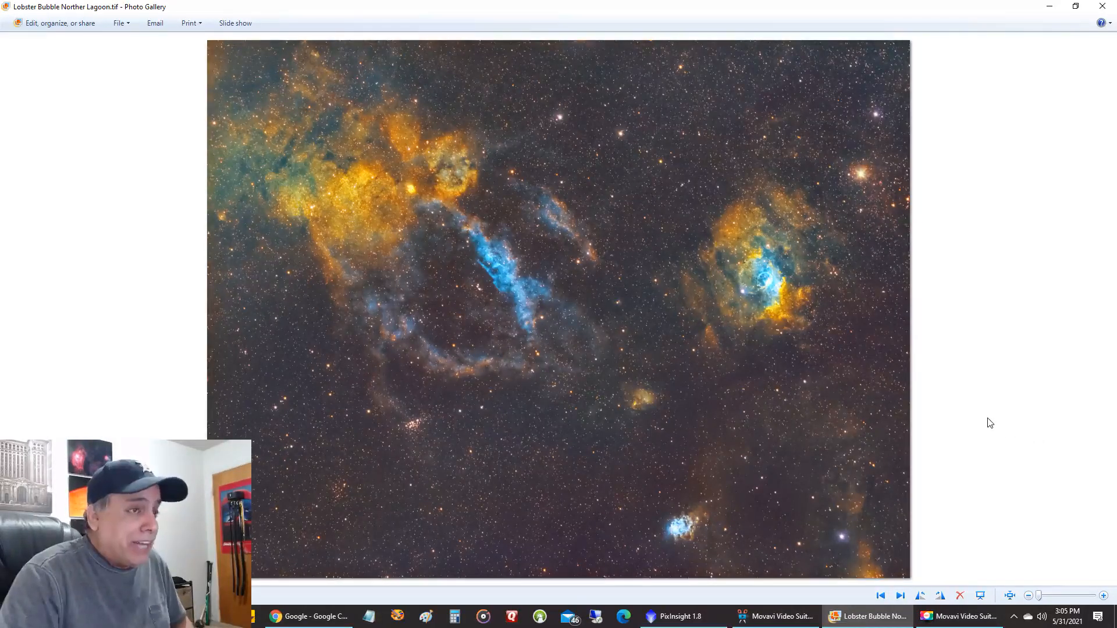
mouse_move(814, 372)
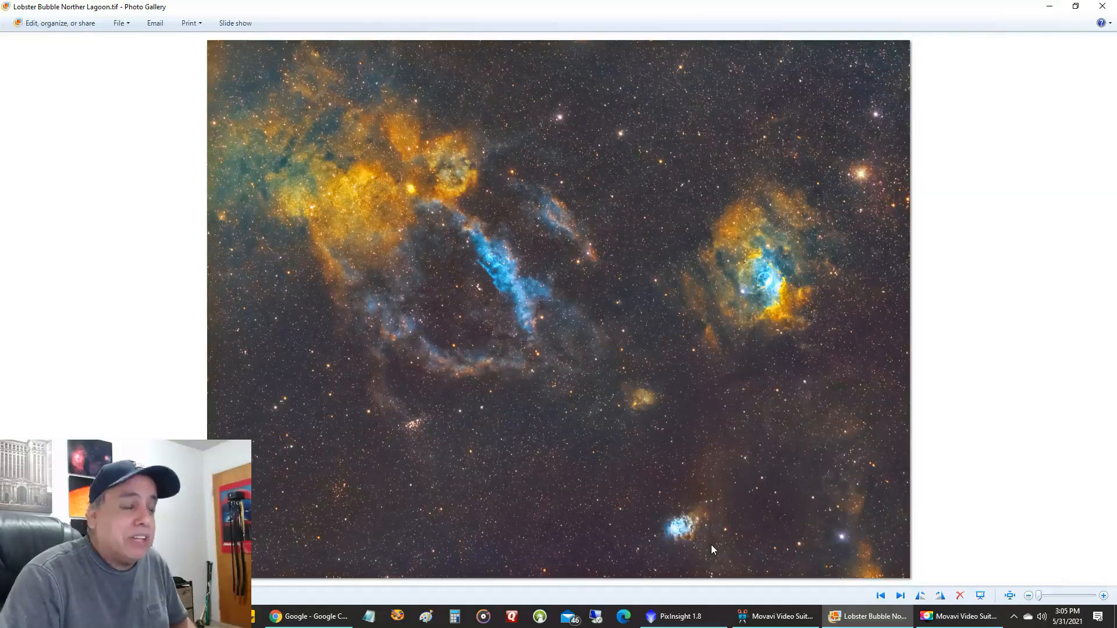
mouse_move(643, 506)
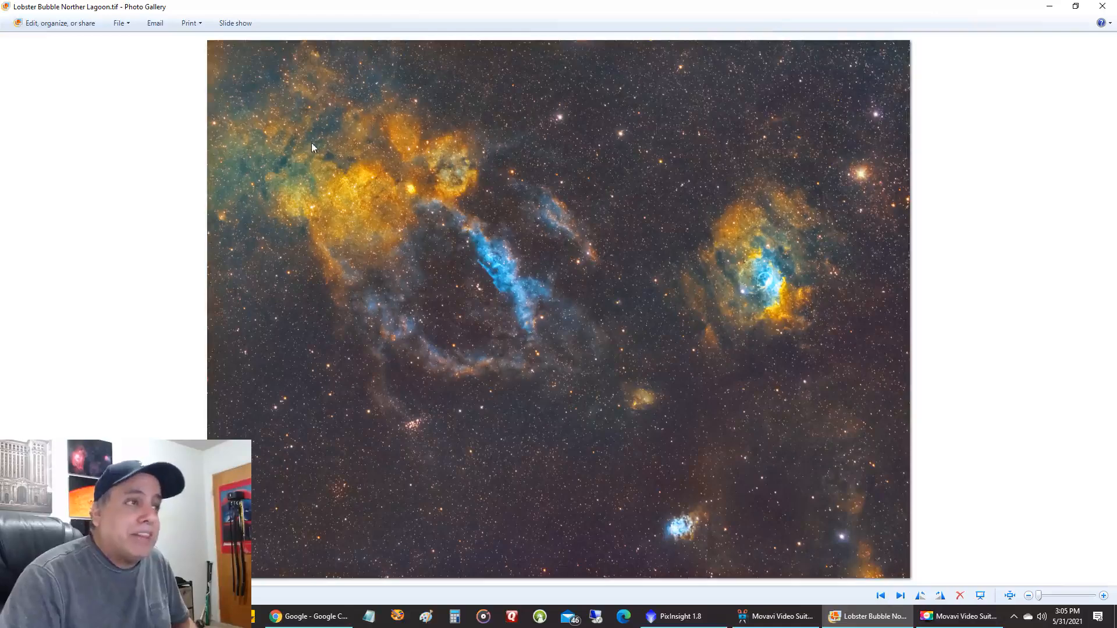
mouse_move(538, 319)
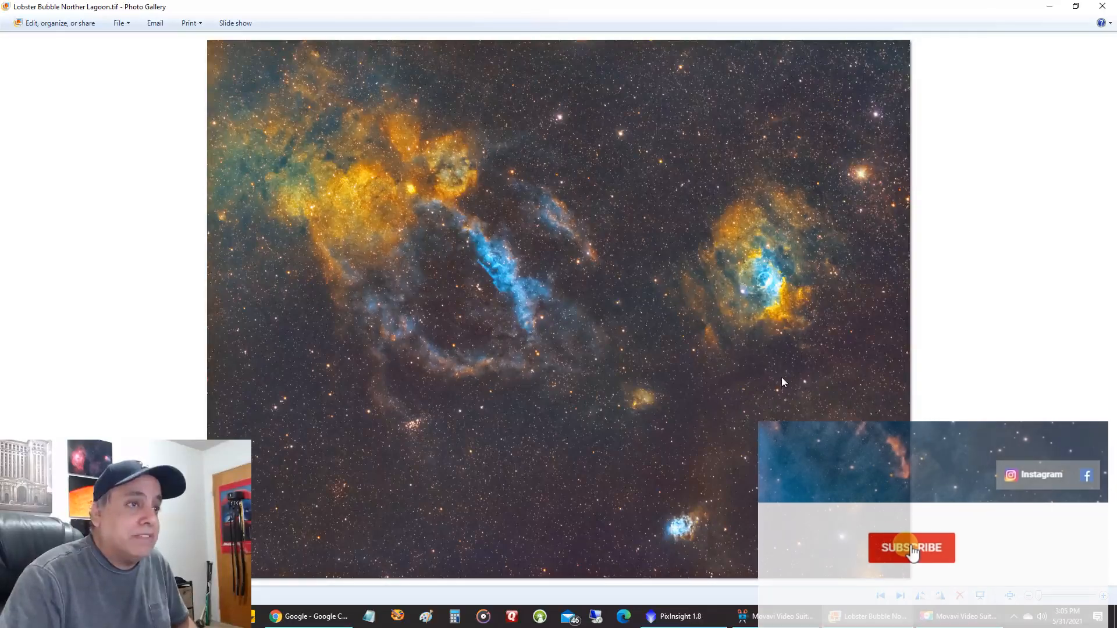
Iconize the MIXSHO_AIP1 window so all three RGB images sit as workspace icons.
left_click(911, 547)
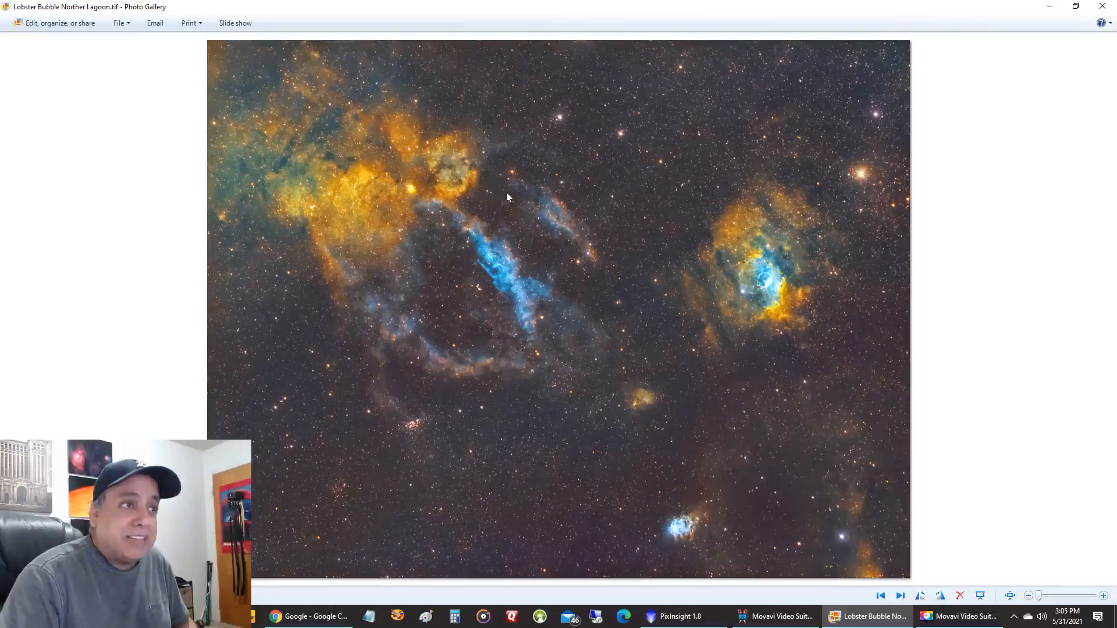
mouse_move(674, 445)
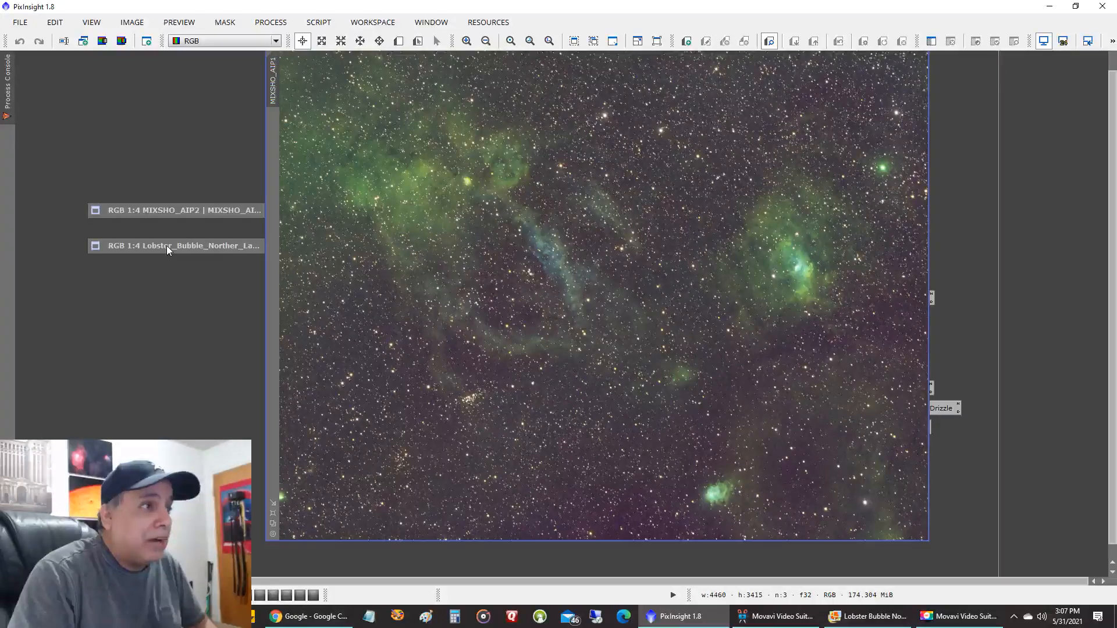
left_click(181, 246)
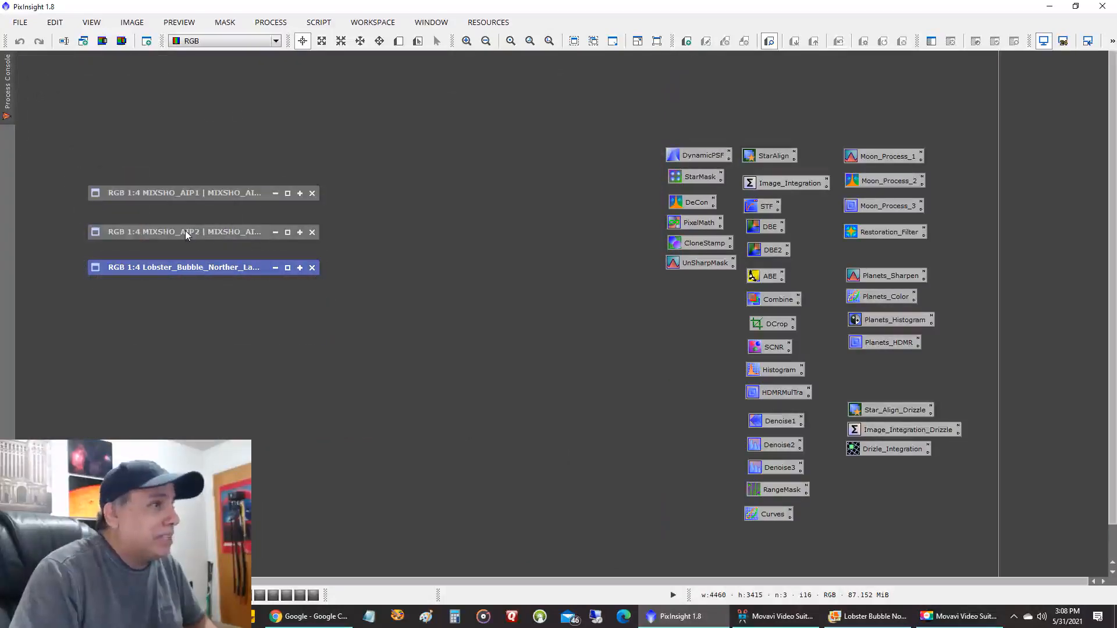
Restore the green-toned MIXSHO_AIP2 nebula image and zoom to inspect it.
left_click(185, 231)
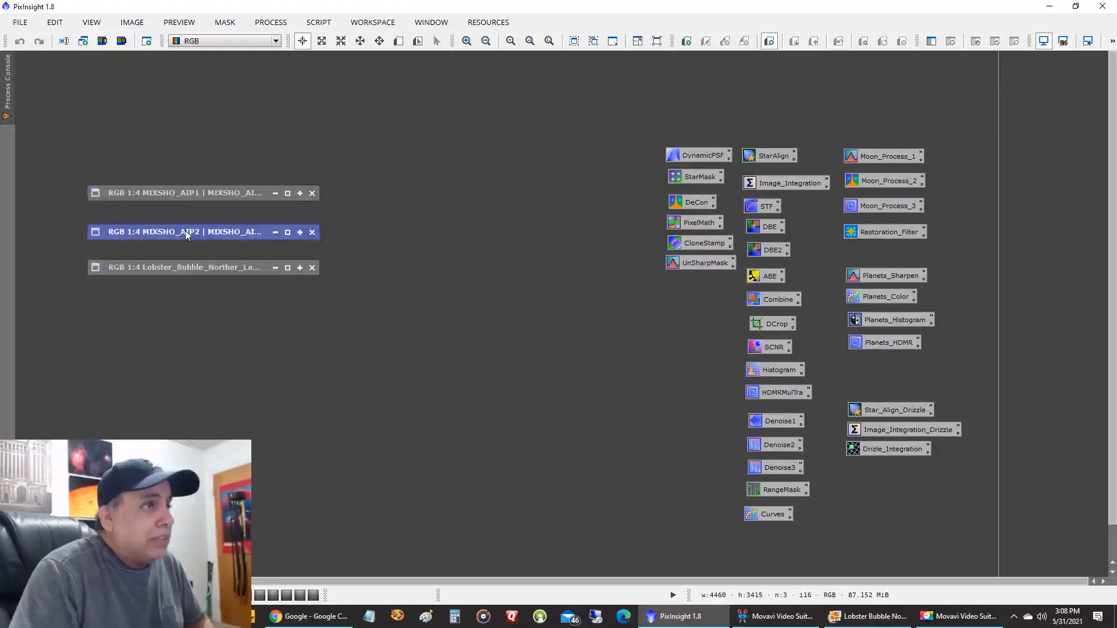
double_click(184, 231)
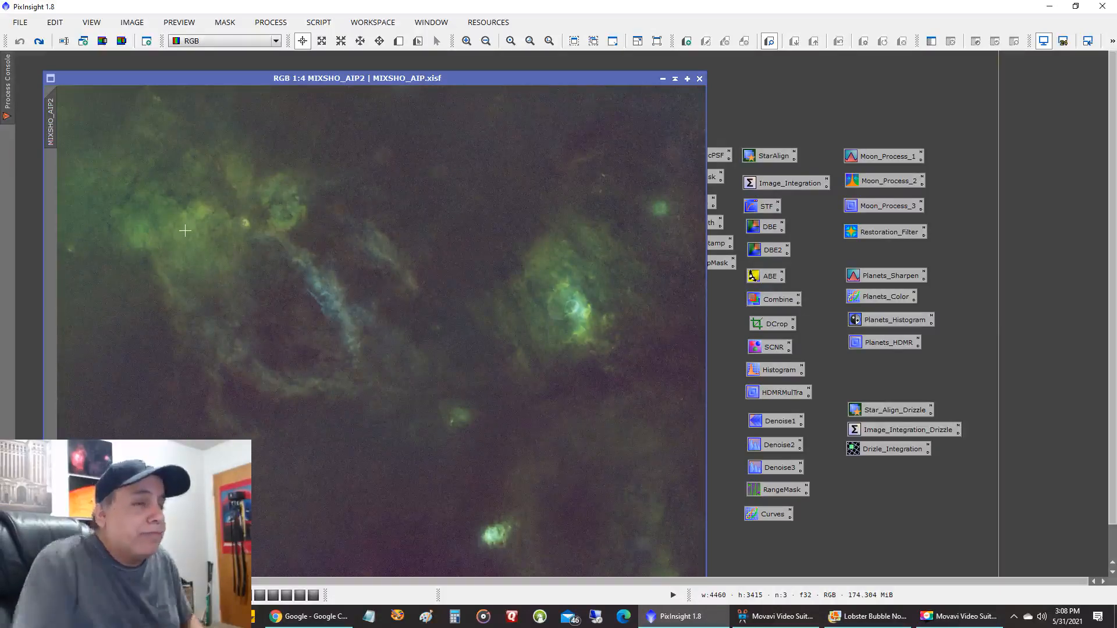
mouse_move(326, 275)
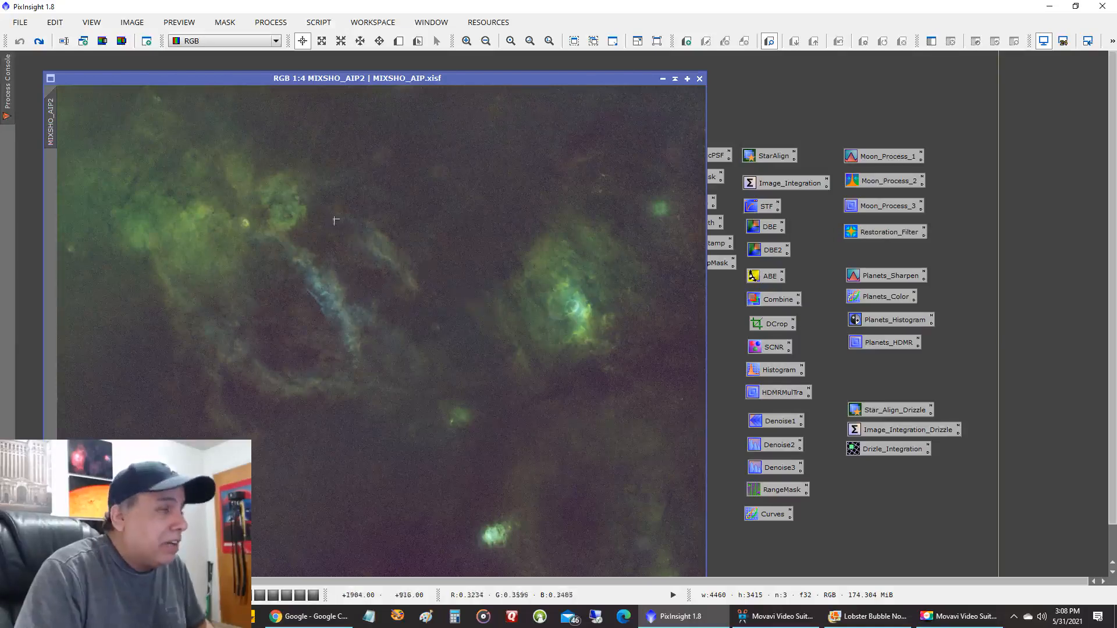
mouse_move(212, 205)
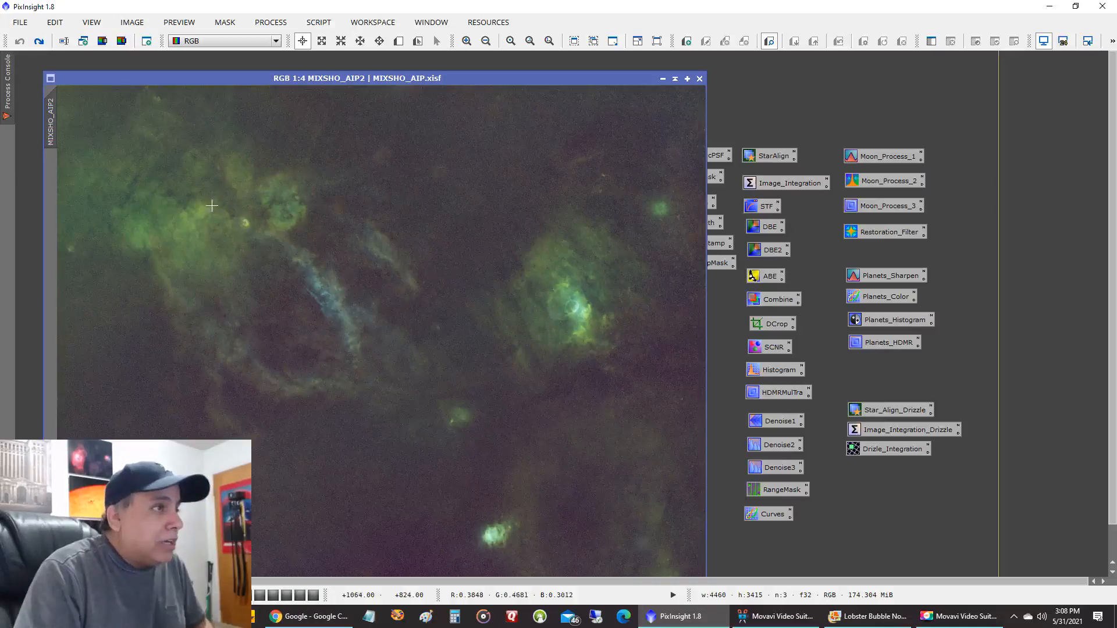
mouse_move(285, 264)
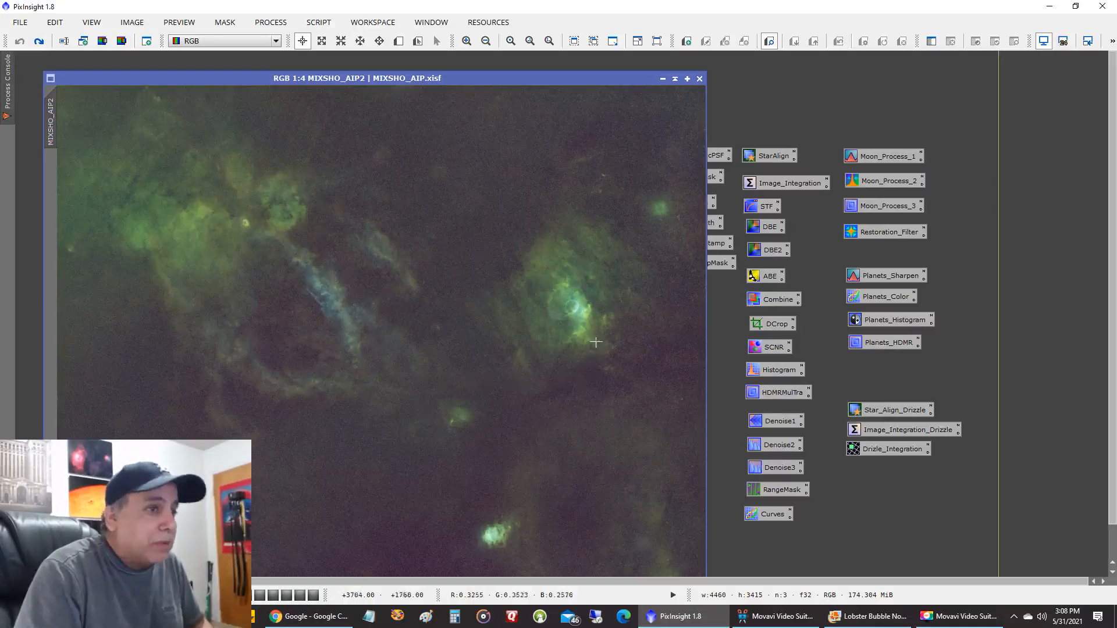
mouse_move(528, 275)
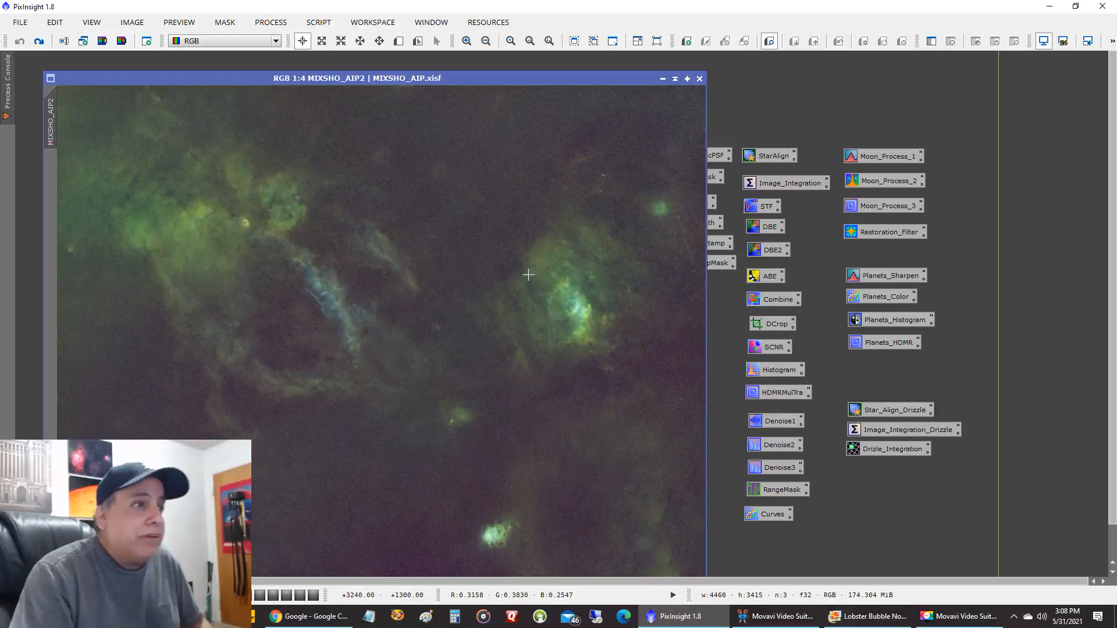
mouse_move(429, 314)
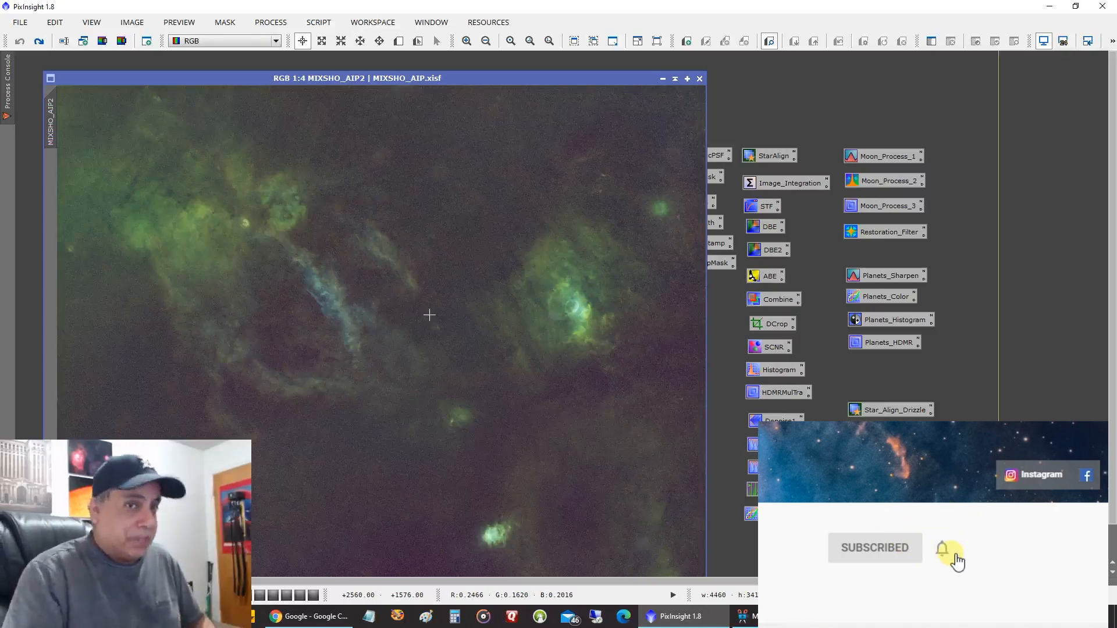
left_click(942, 548)
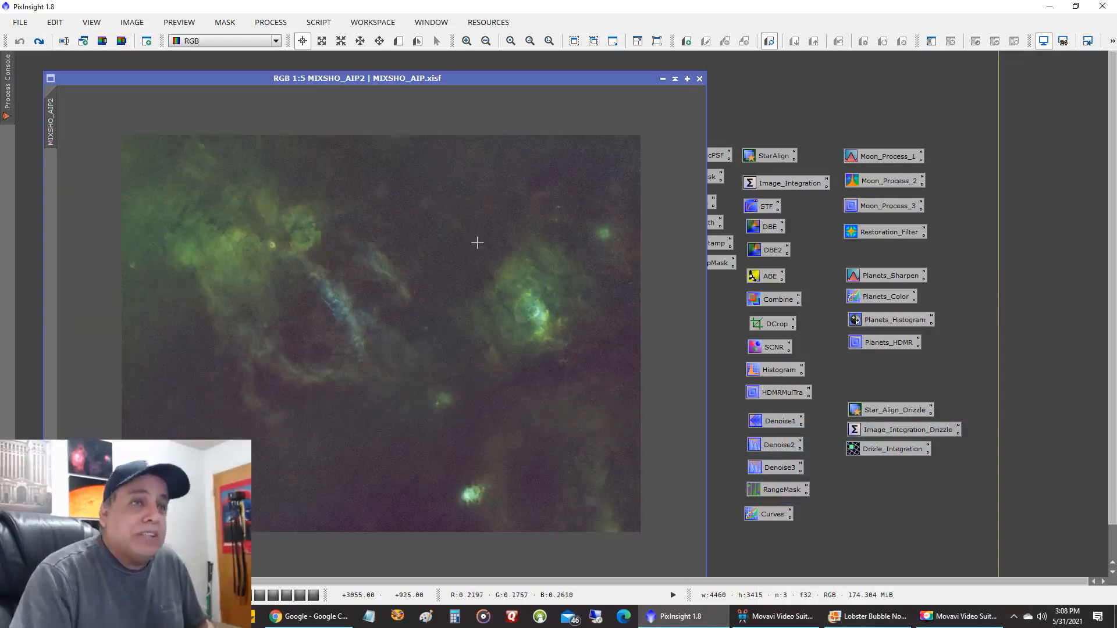
mouse_move(356, 214)
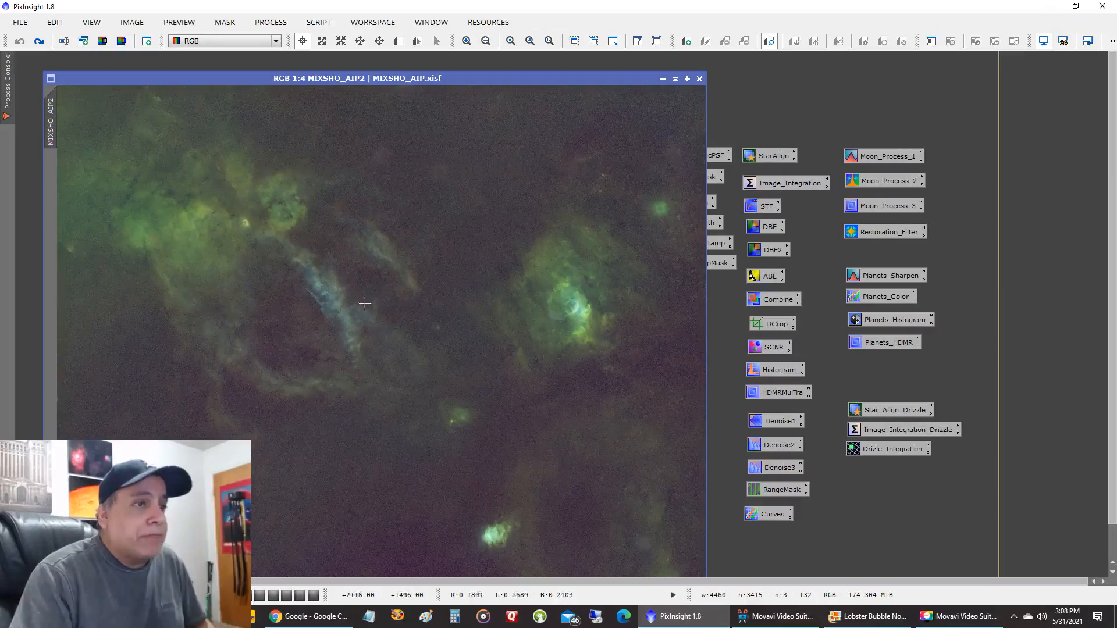
mouse_move(308, 268)
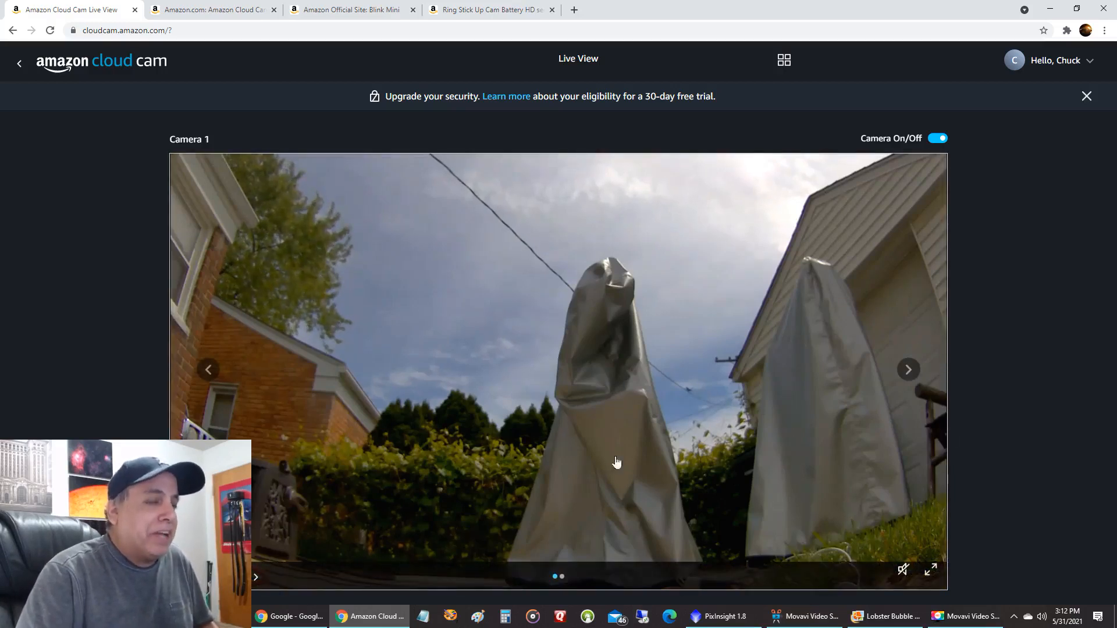
mouse_move(649, 478)
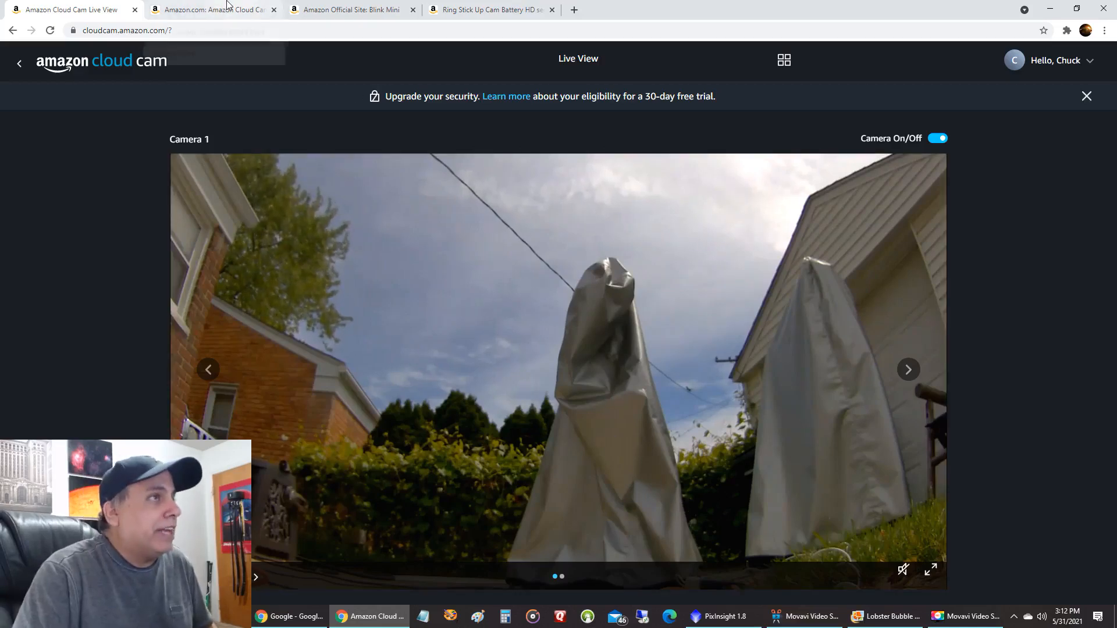
Show the Amazon Cloud Cam live feed from Camera 1 of the backyard.
left_click(211, 9)
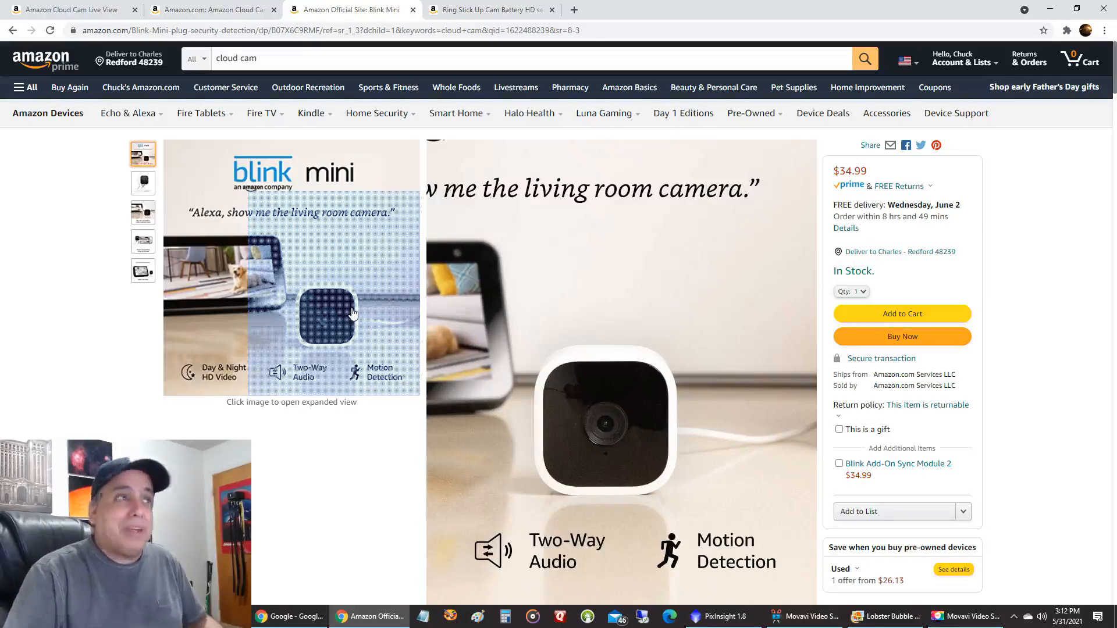
Compare the Cloud Cam feed and Blink Mini listing, ending on the $99.99 Ring Stick Up Cam Battery page.
left_click(67, 9)
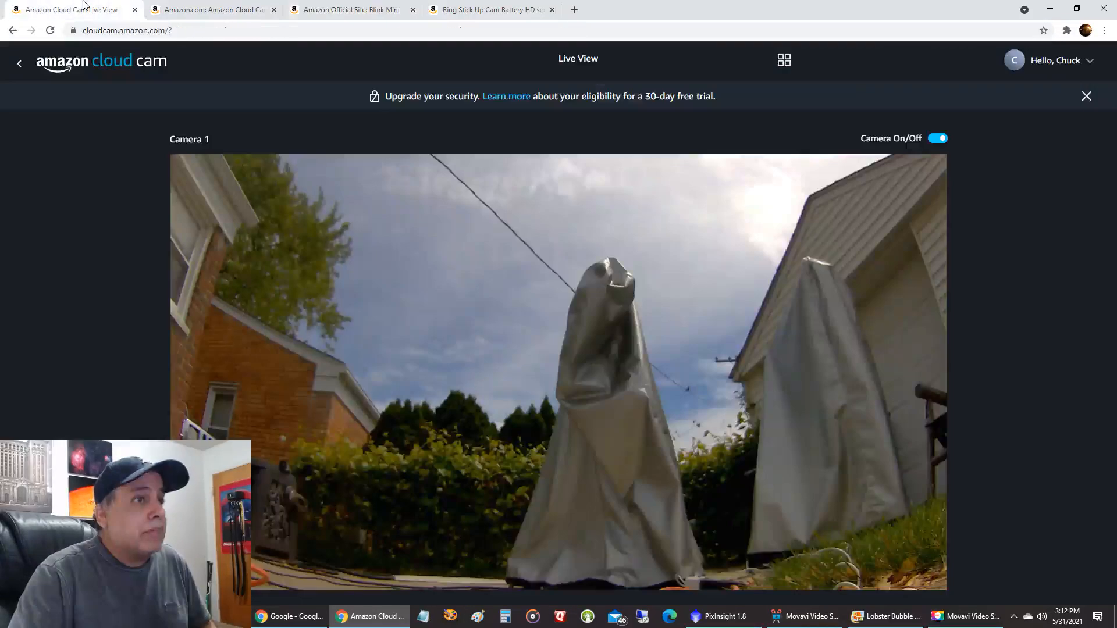
mouse_move(922, 530)
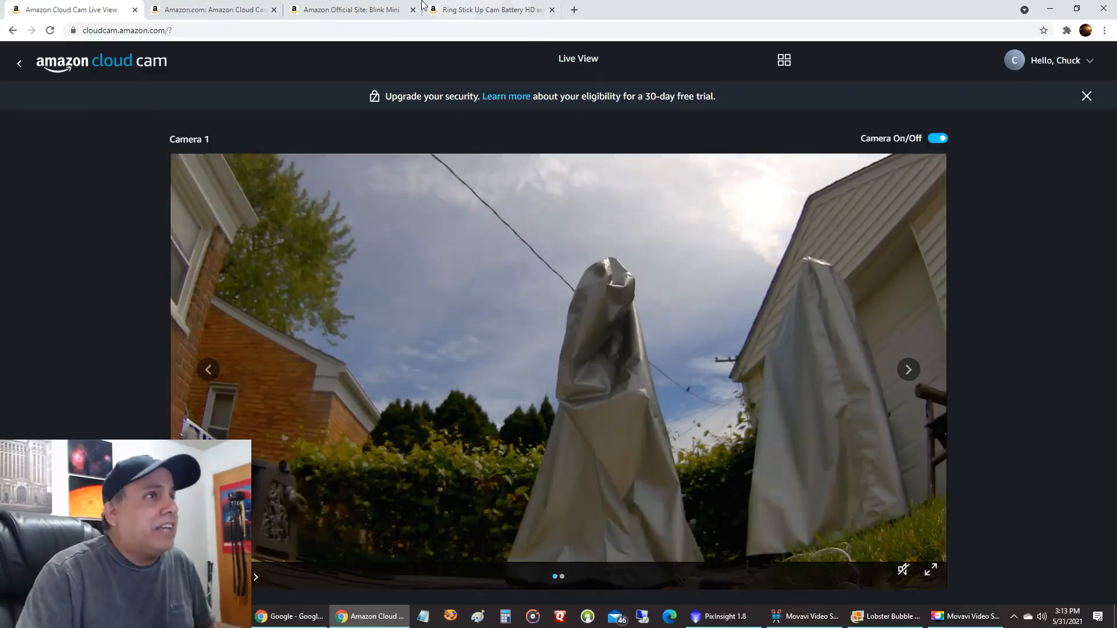
left_click(349, 10)
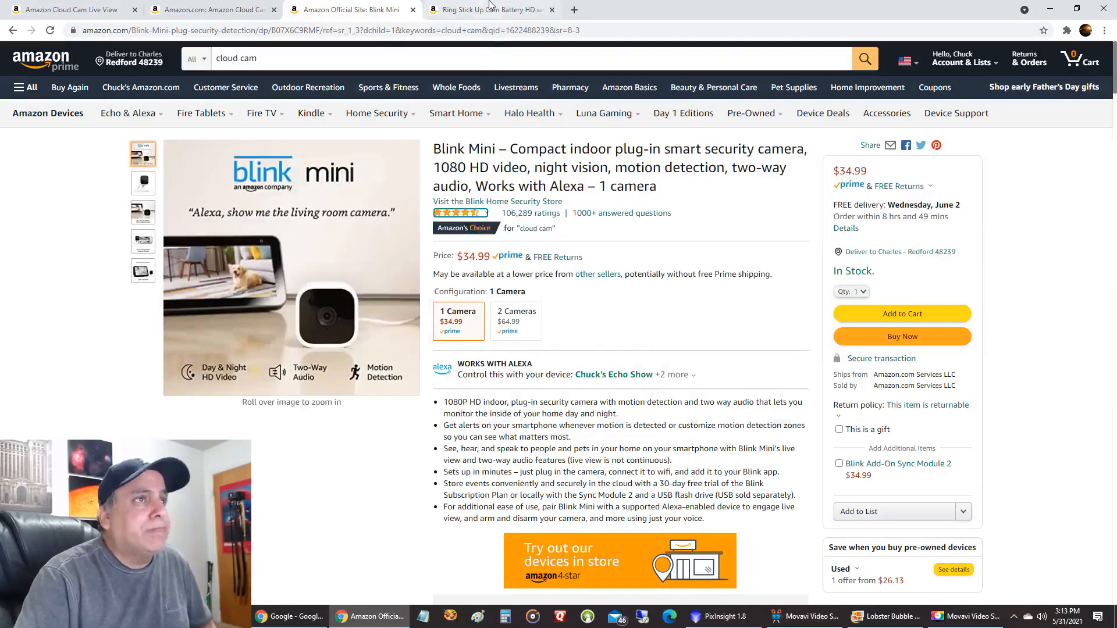
left_click(488, 9)
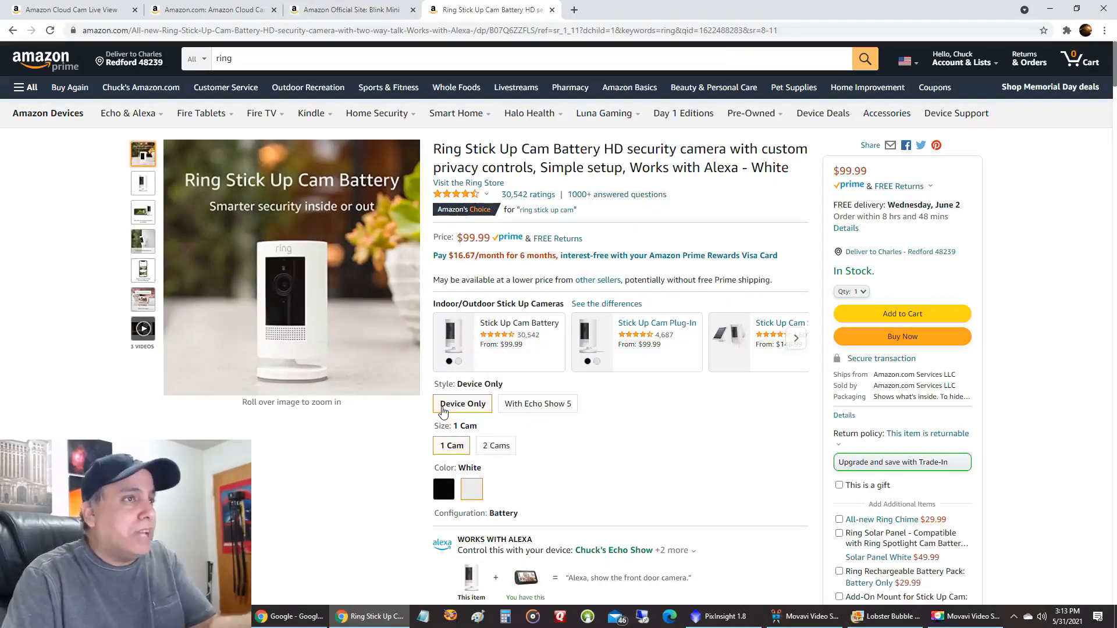